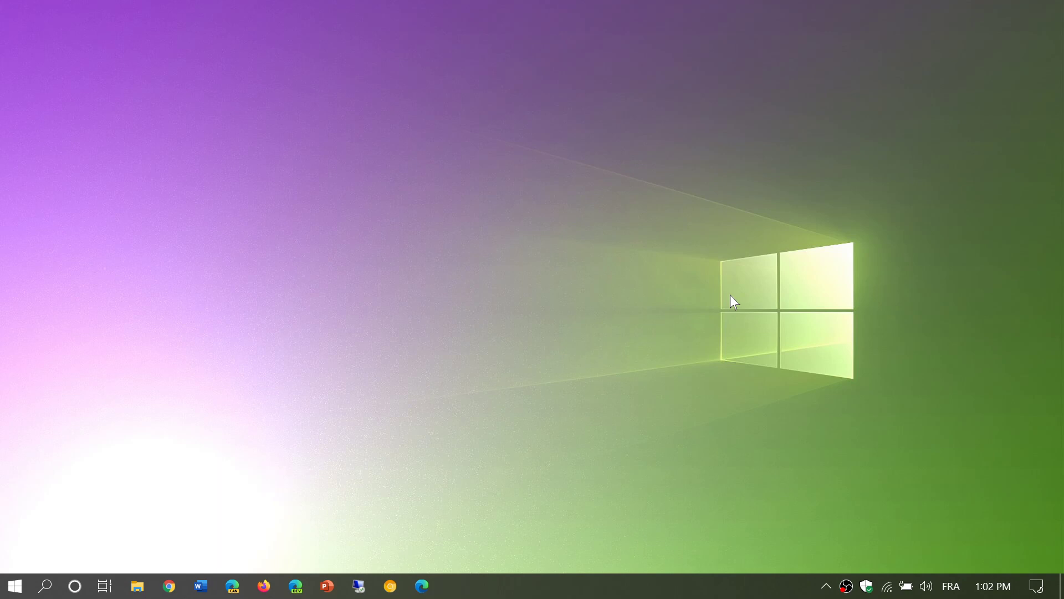
mouse_move(82, 480)
type("w")
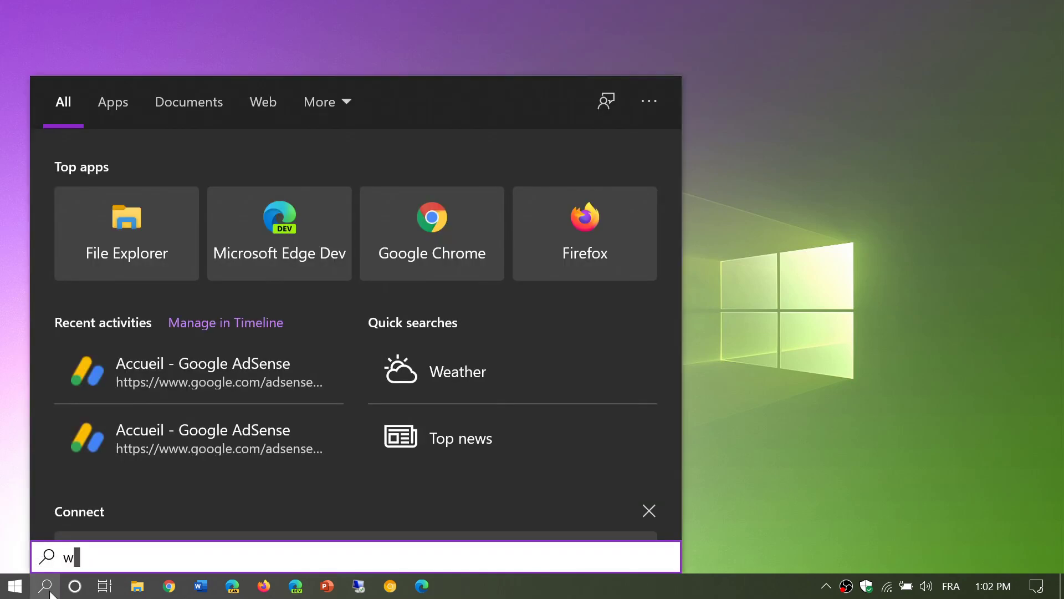
Search for winver and run it to show version 20H2, build 19042.421.
type("inver")
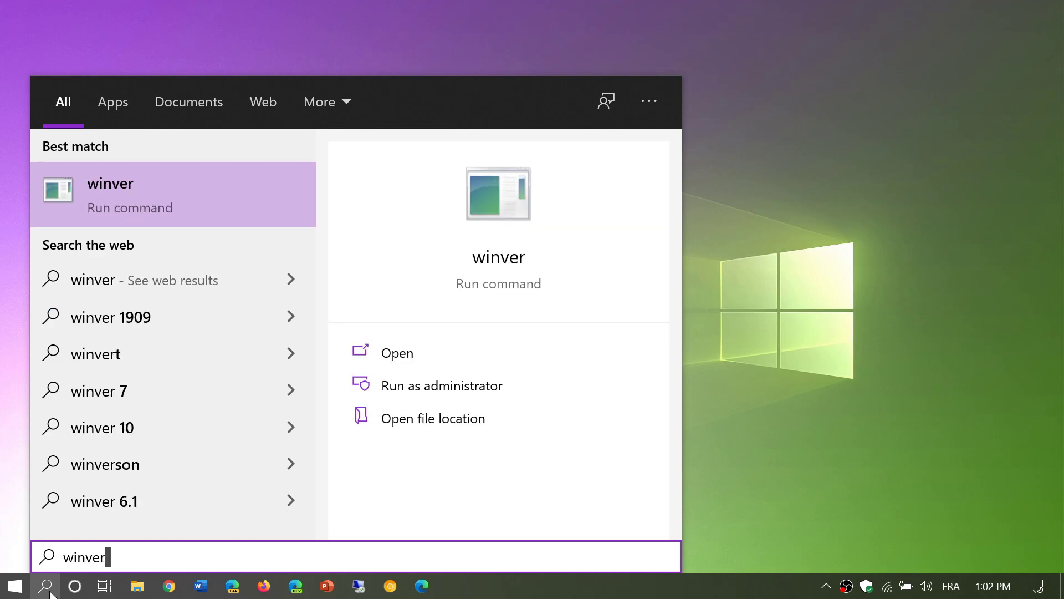
left_click(398, 353)
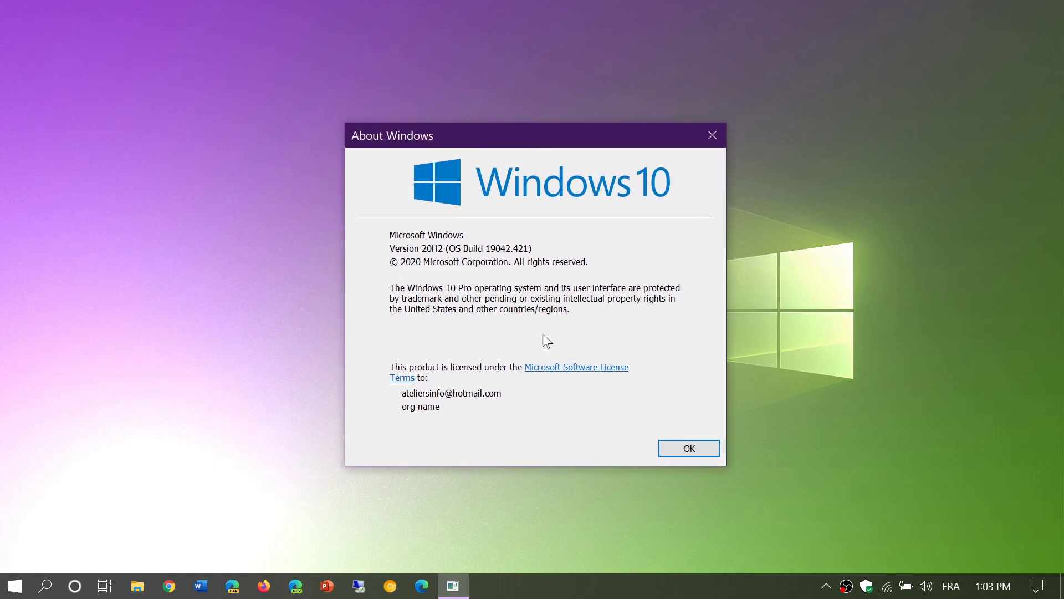
mouse_move(483, 225)
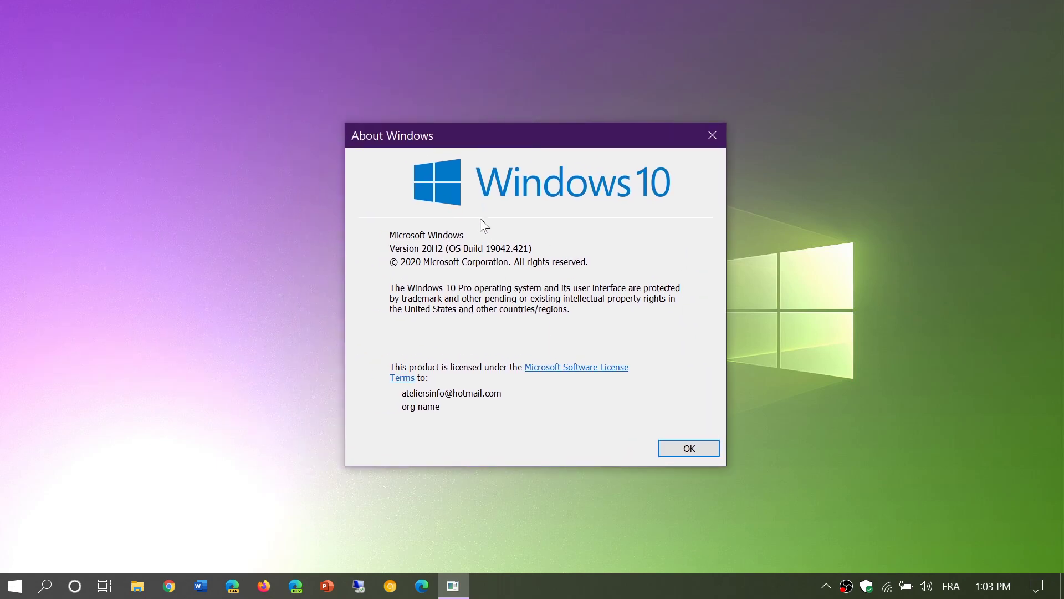
mouse_move(504, 259)
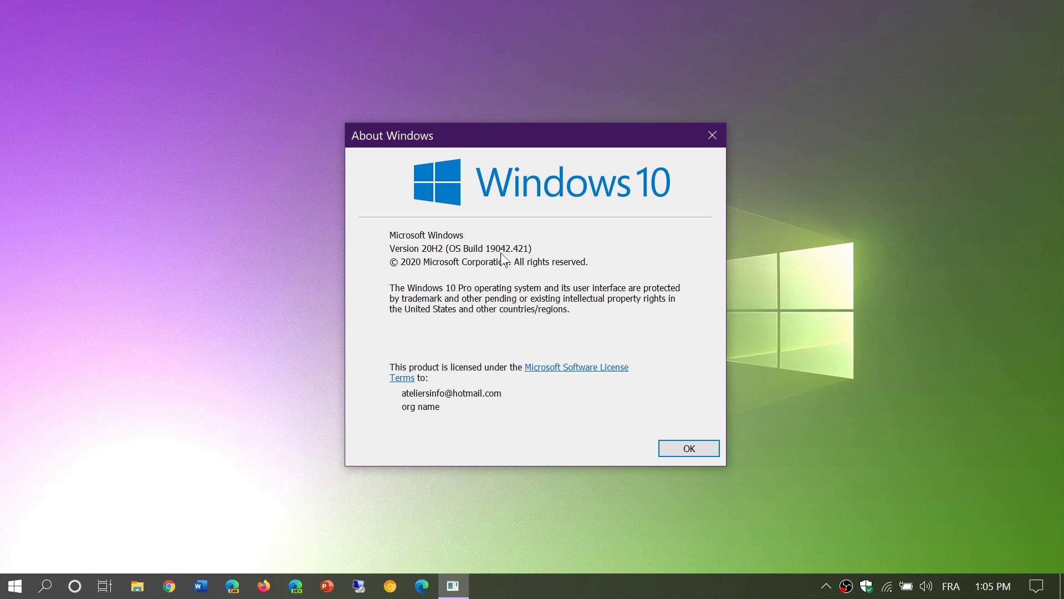
Open Windows Settings from the Action Center and go to Update & Security.
left_click(13, 586)
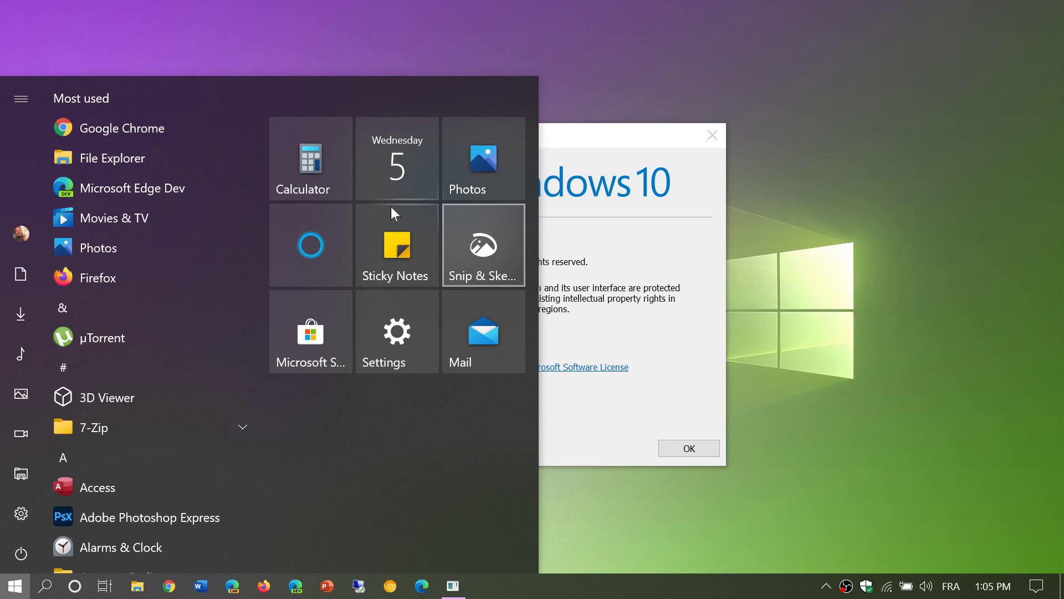
left_click(1051, 586)
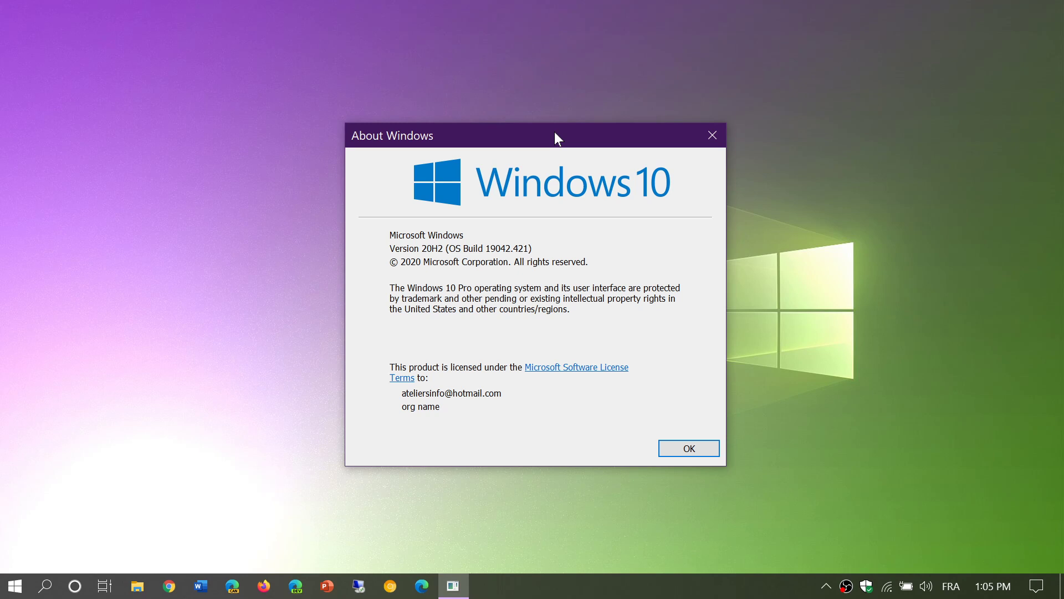
mouse_move(505, 265)
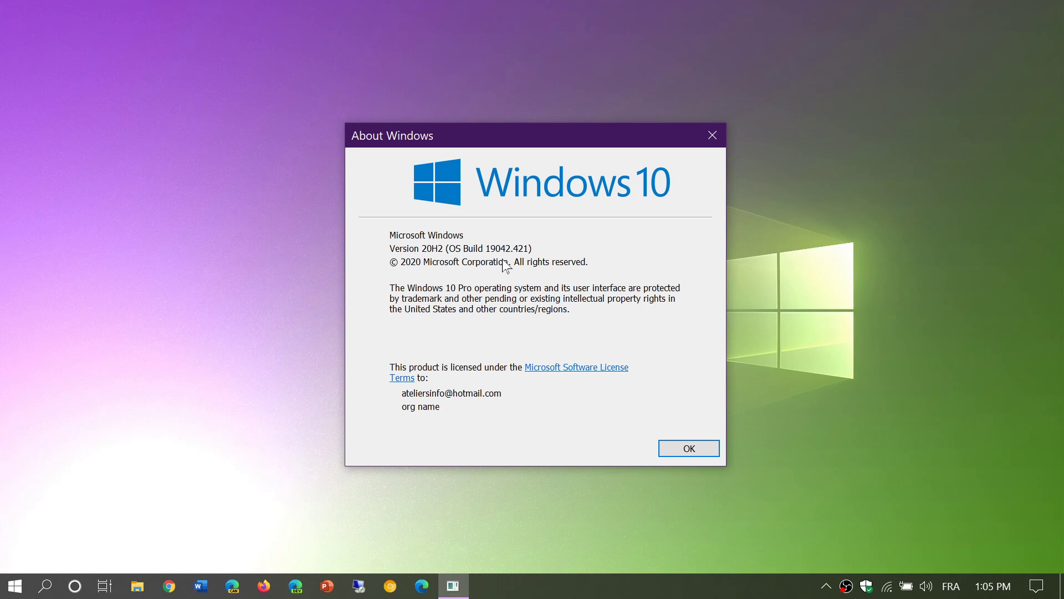
mouse_move(1036, 586)
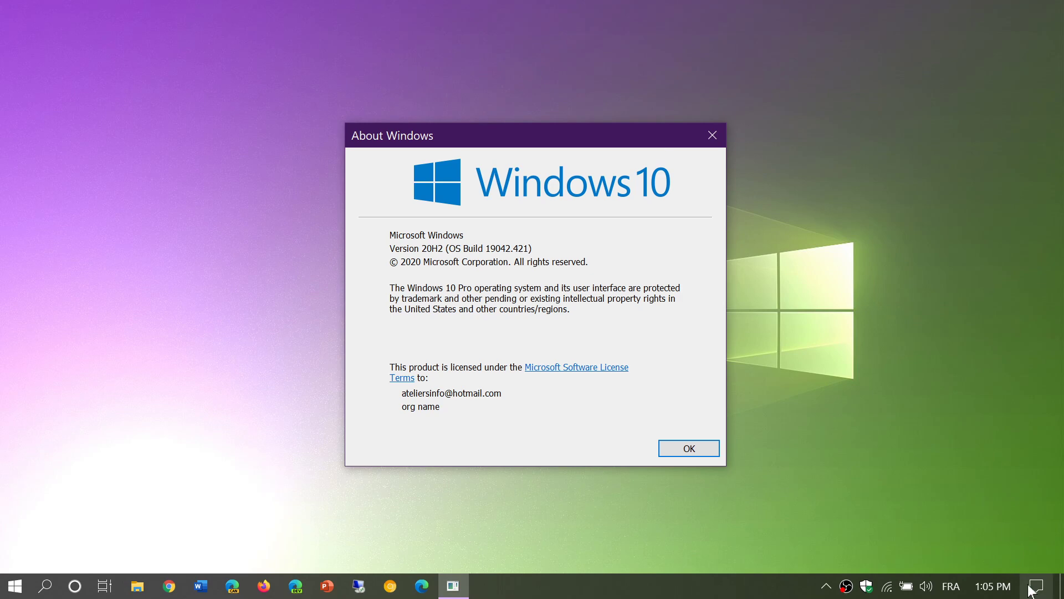
left_click(1038, 586)
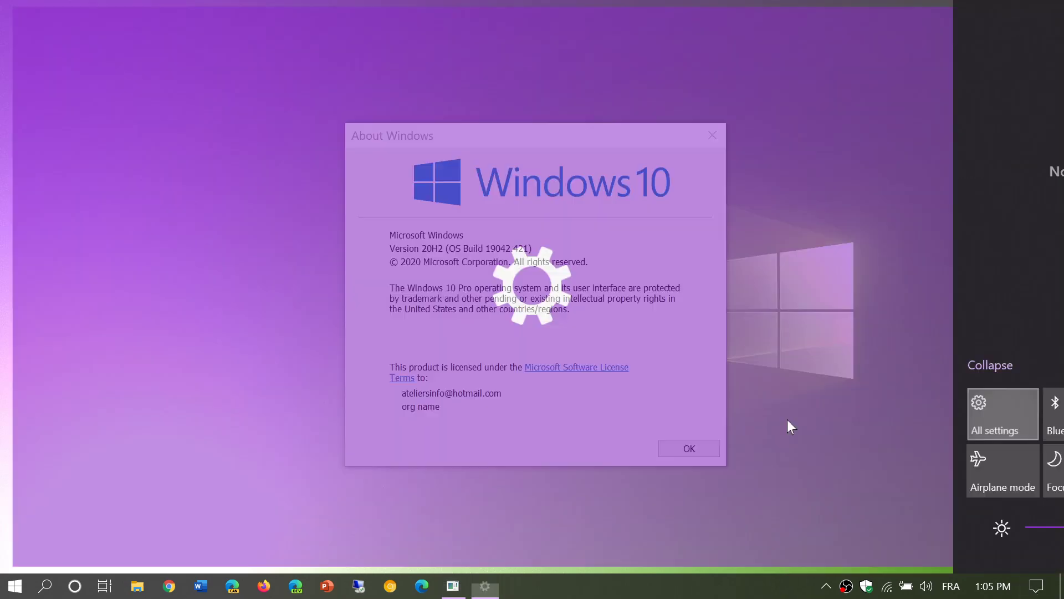
left_click(1002, 412)
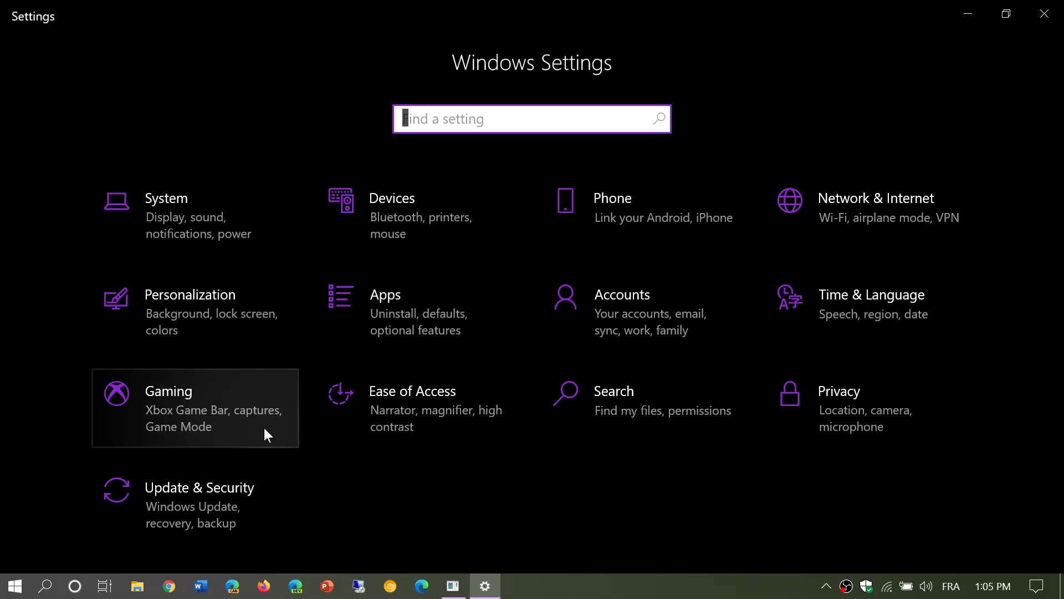
left_click(199, 487)
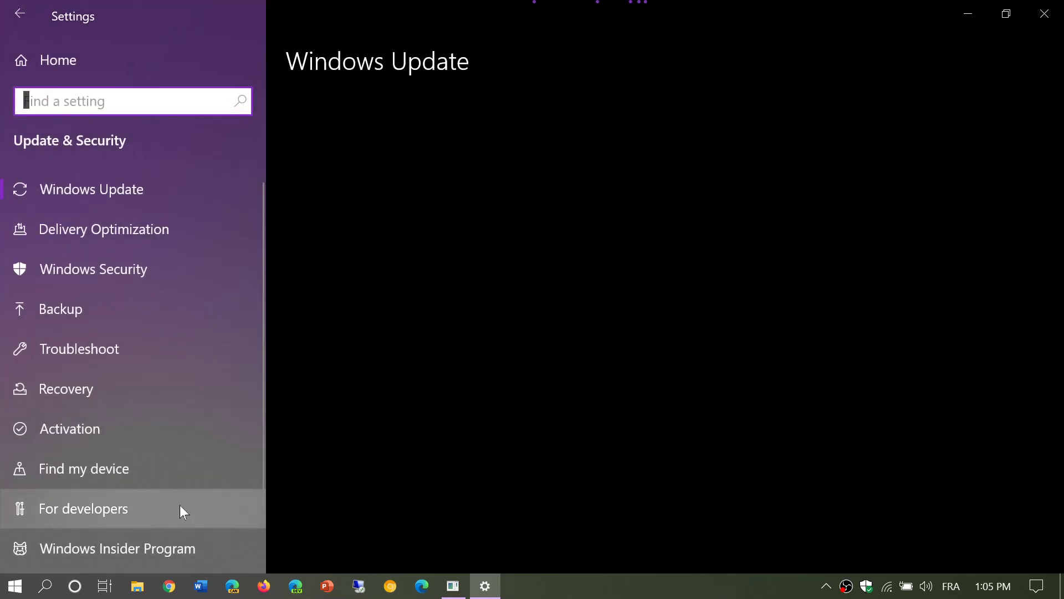
Go to the Windows Insider Program page showing the Restart now button.
left_click(117, 548)
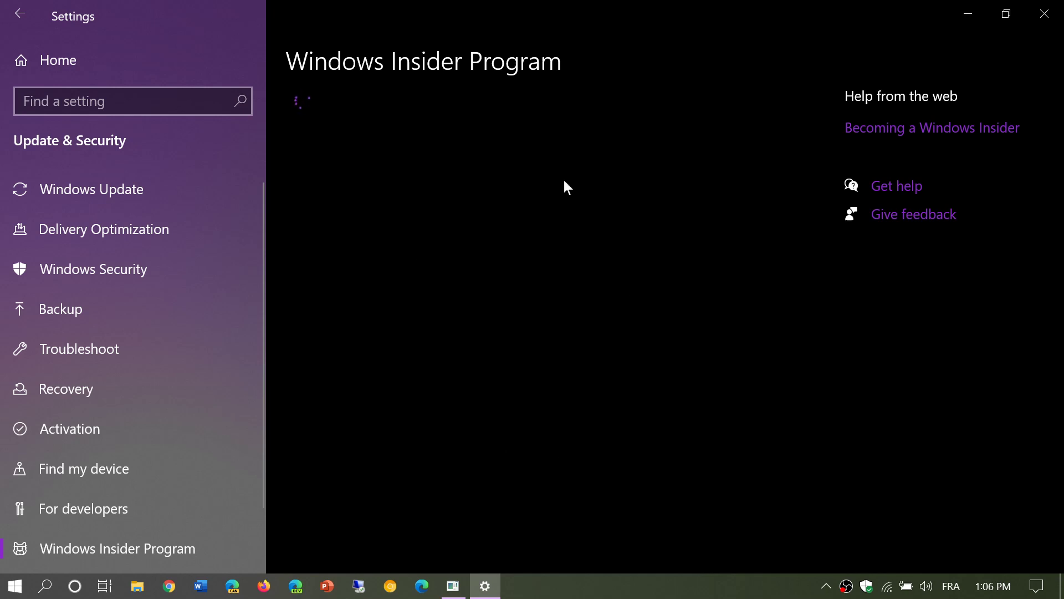
mouse_move(705, 438)
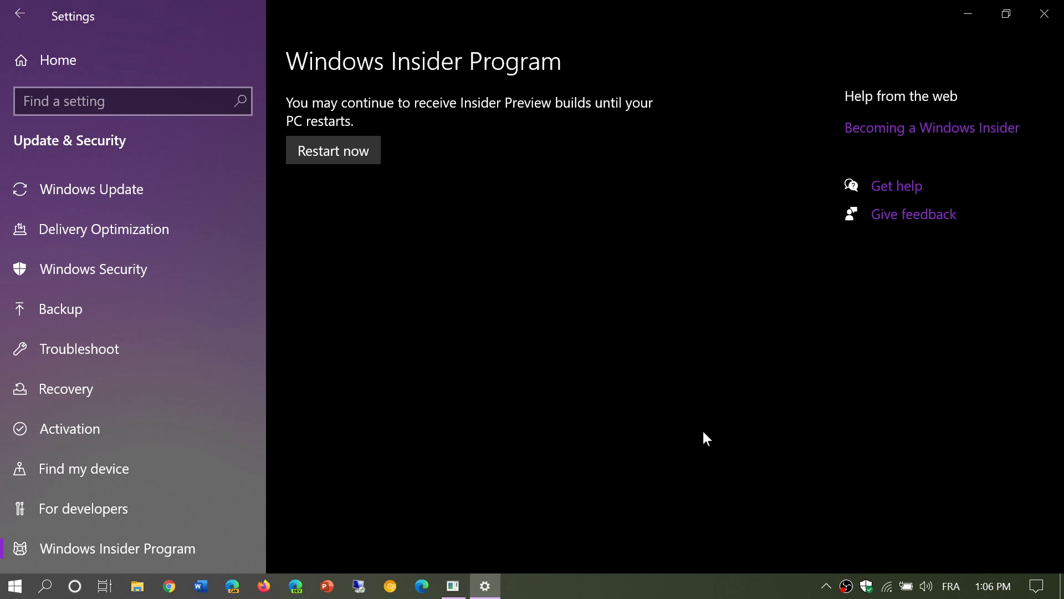
mouse_move(526, 290)
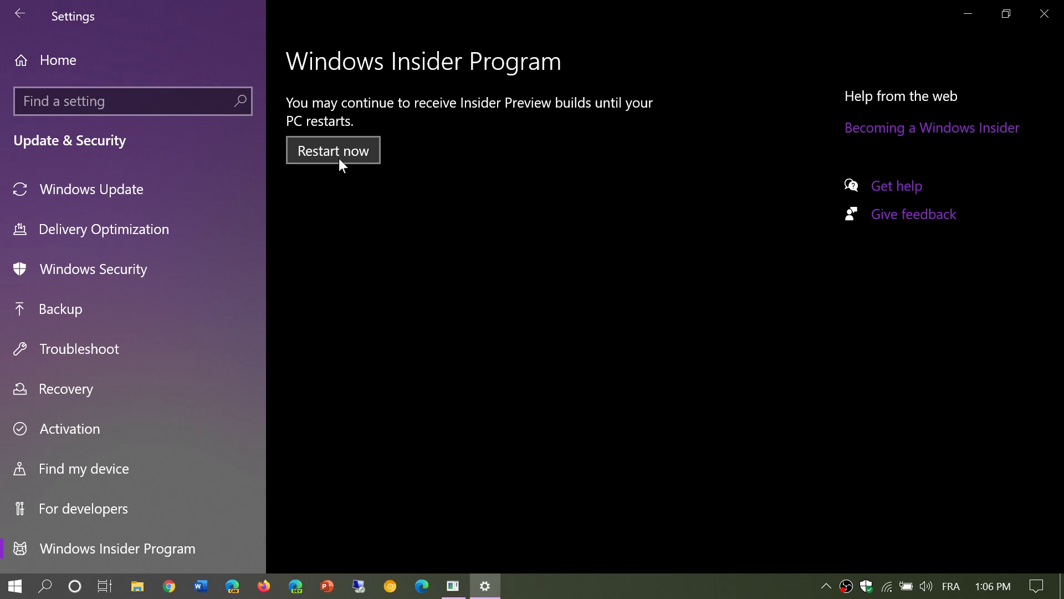
mouse_move(447, 296)
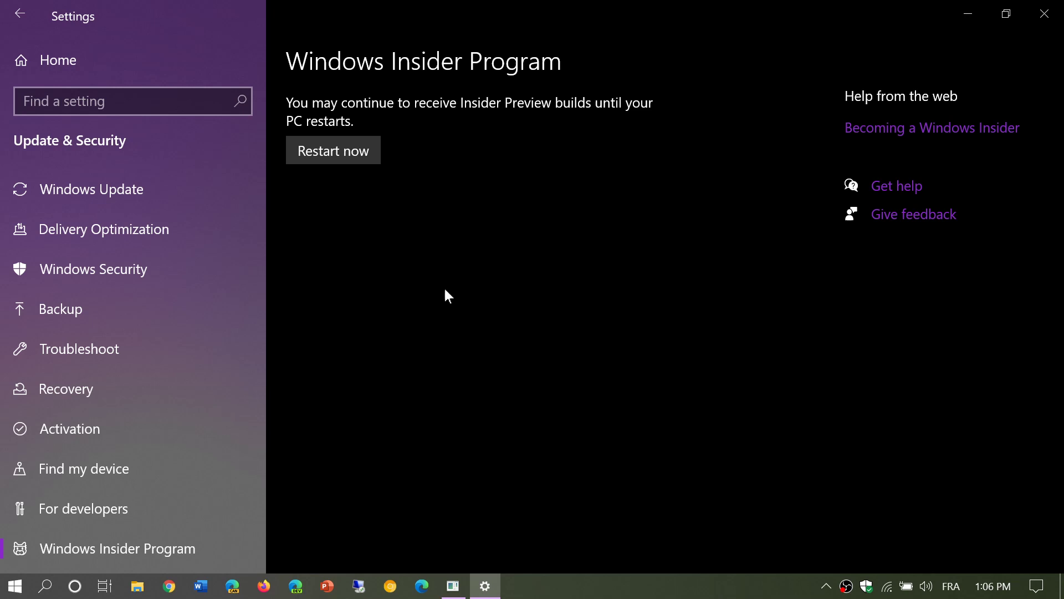
mouse_move(333, 150)
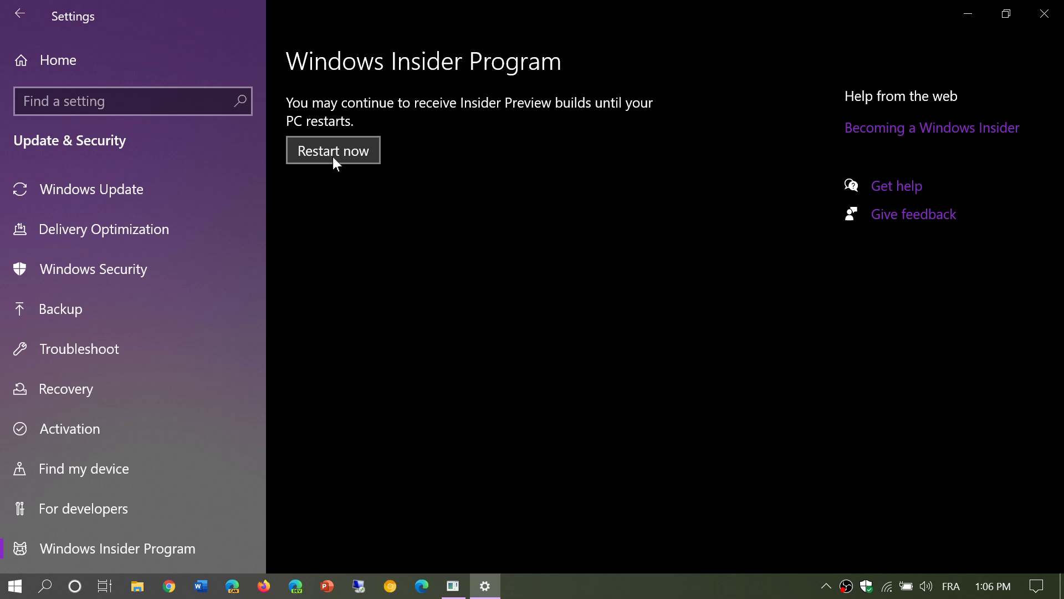
mouse_move(344, 167)
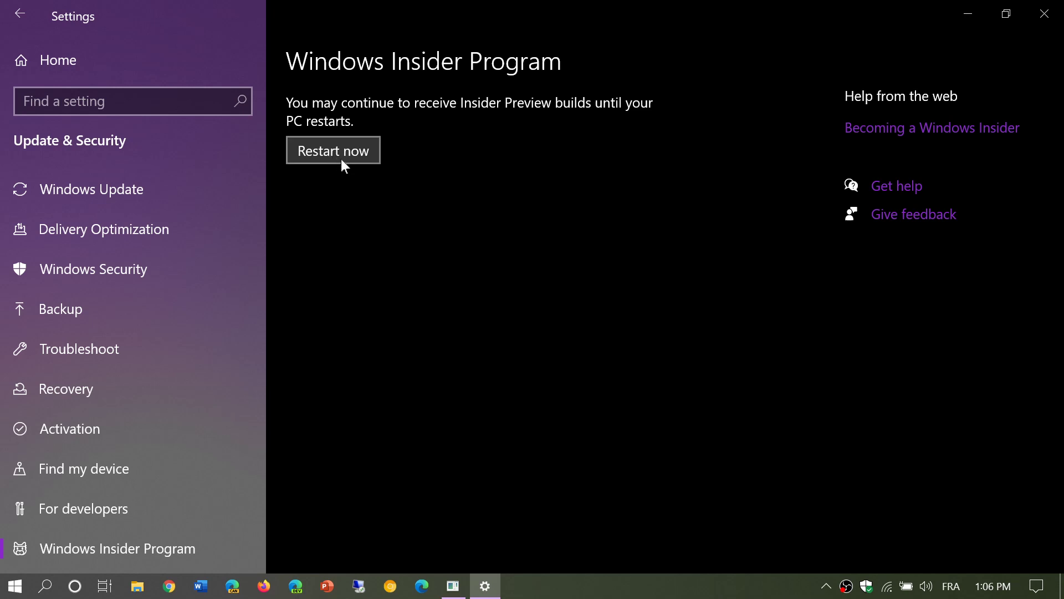
mouse_move(439, 306)
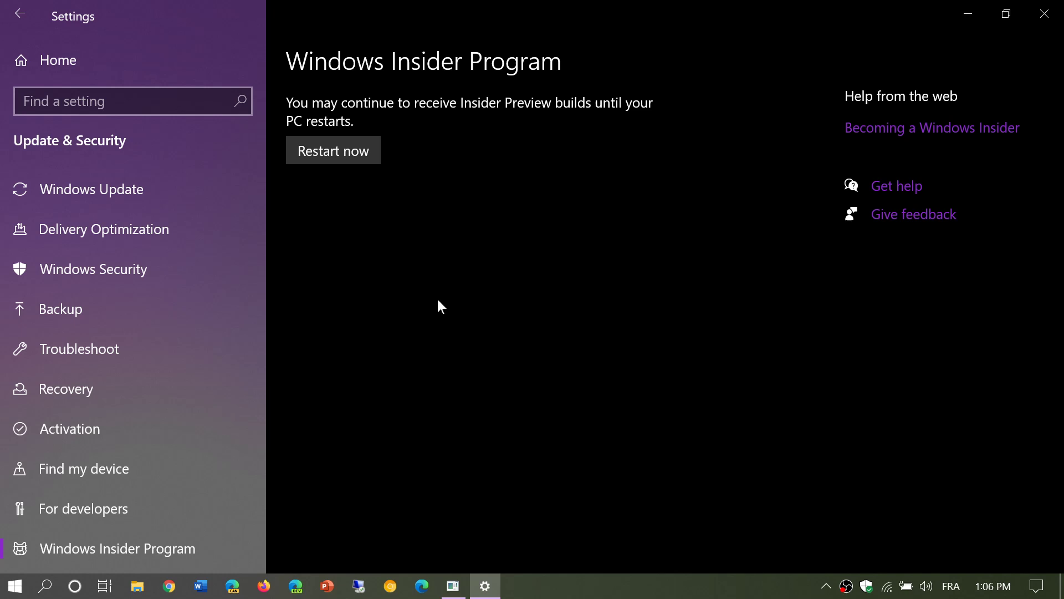
mouse_move(314, 316)
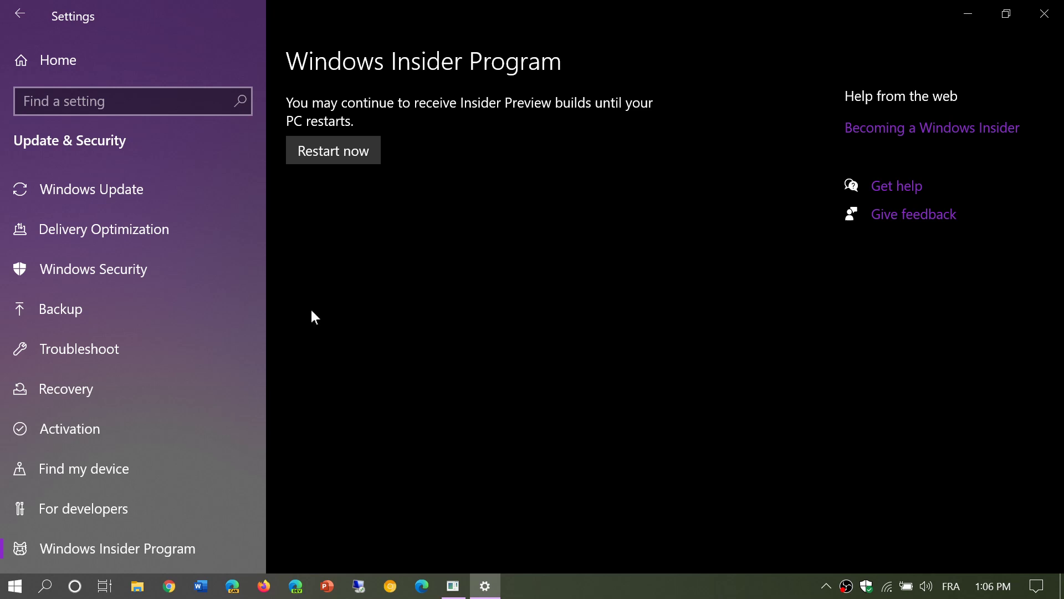
left_click(13, 585)
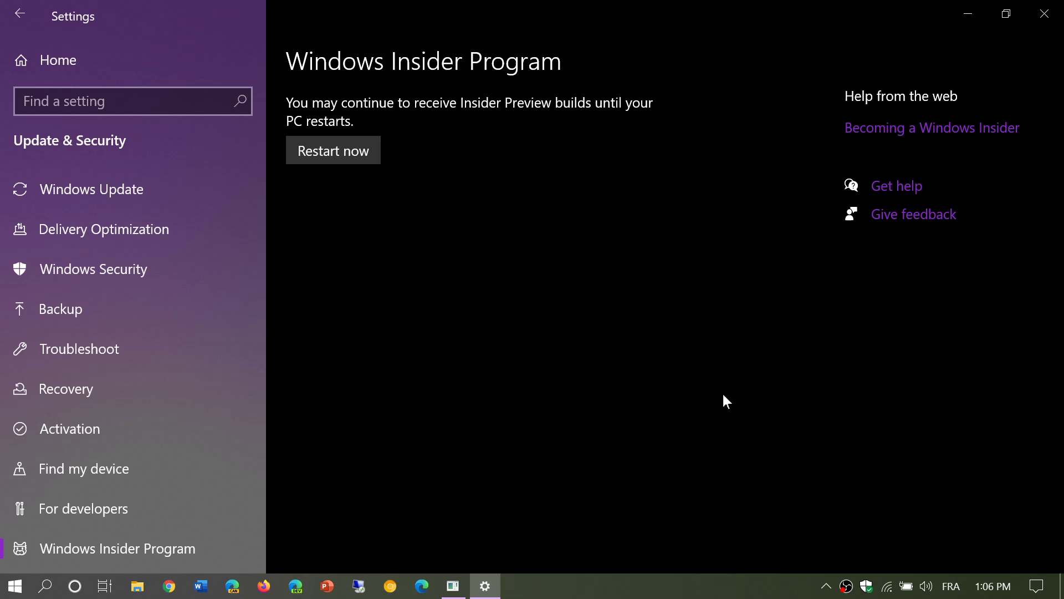
mouse_move(360, 155)
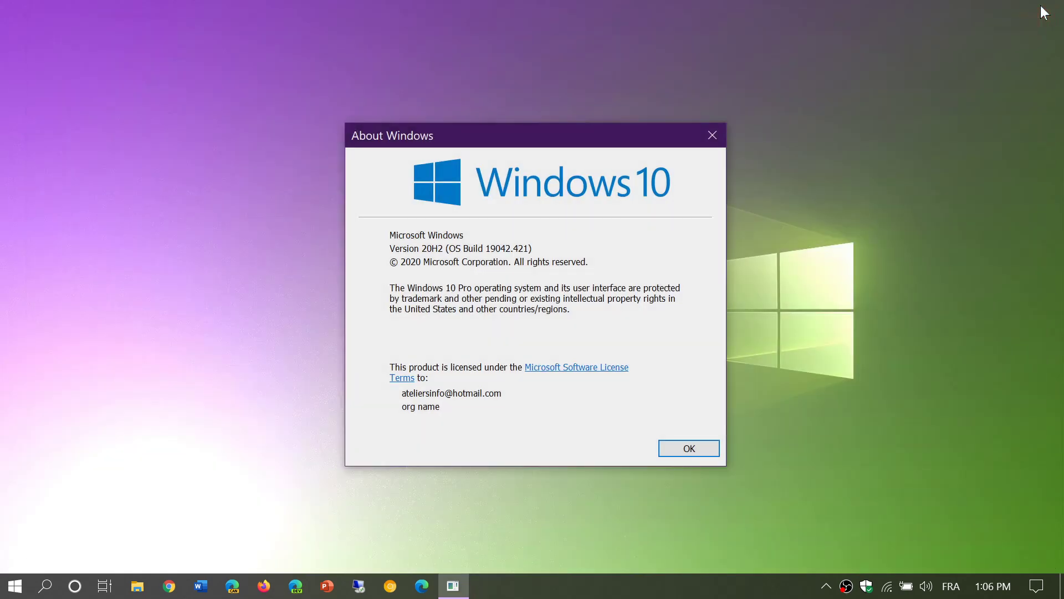
mouse_move(538, 145)
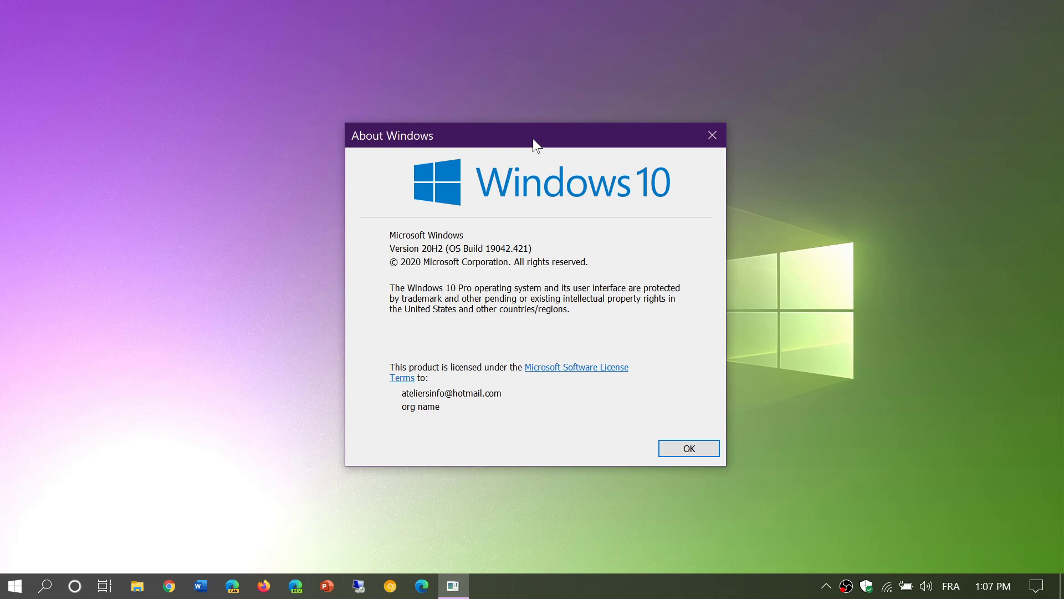
mouse_move(496, 261)
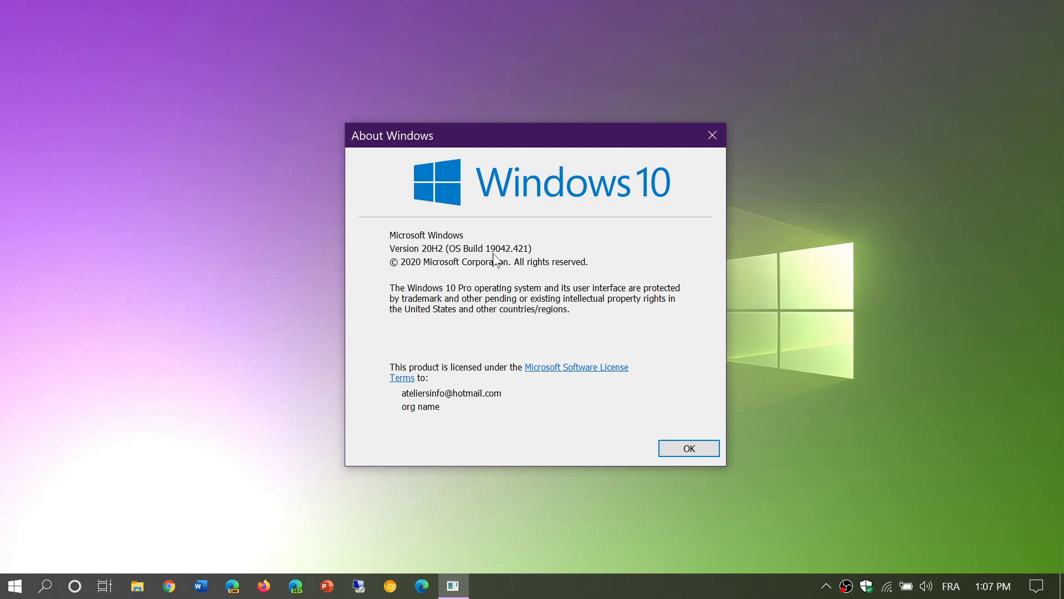
mouse_move(211, 474)
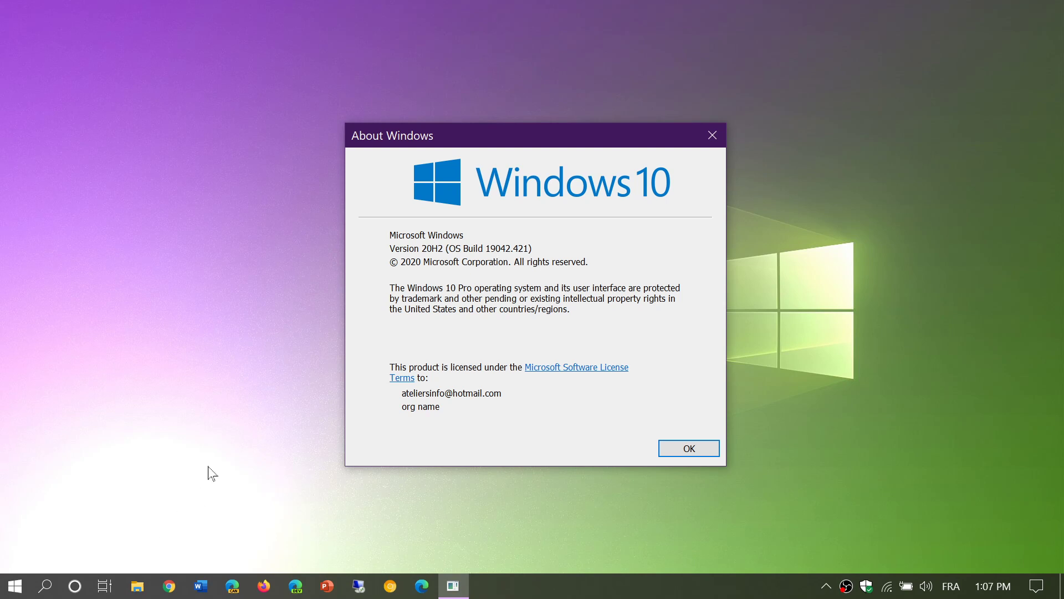